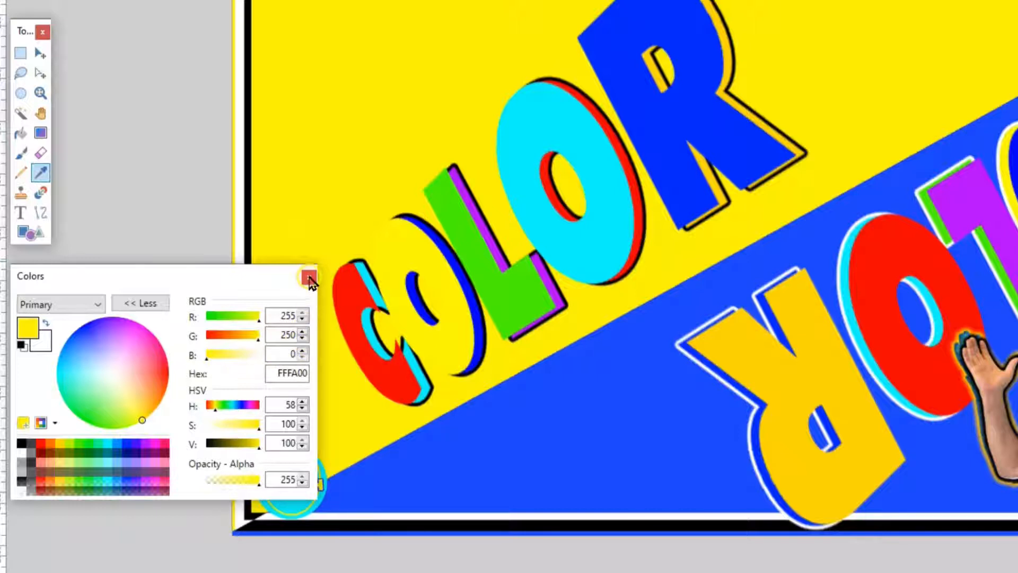
# Step: Close the Colors palette window covering the COLOR thumbnail design
pyautogui.click(307, 277)
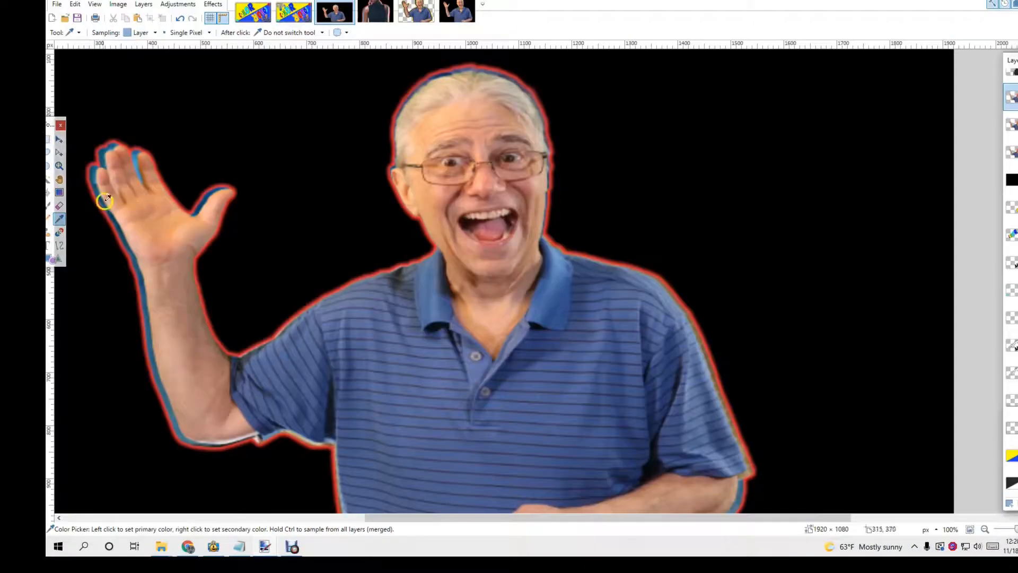
pyautogui.moveTo(169, 331)
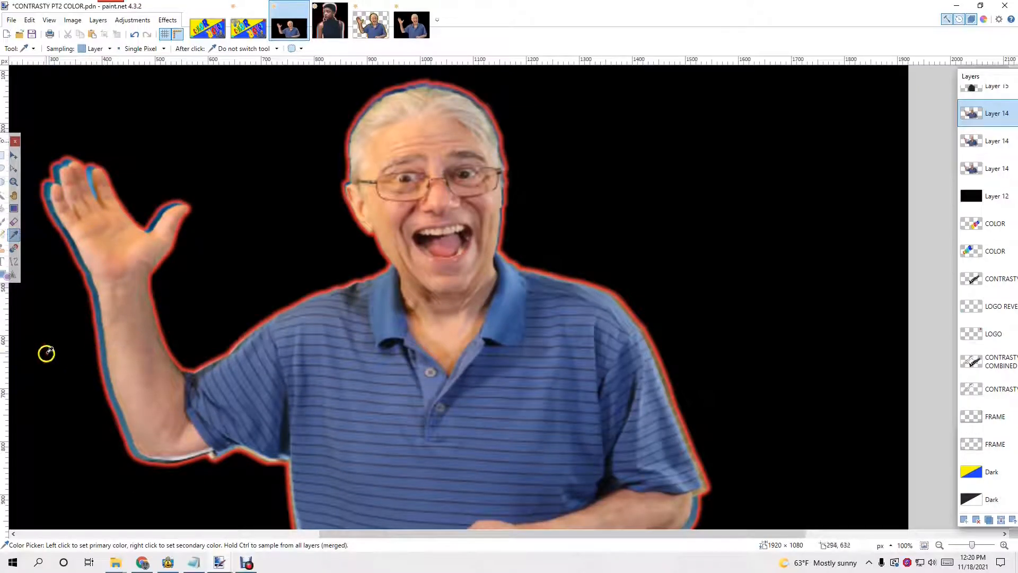
pyautogui.moveTo(186, 354)
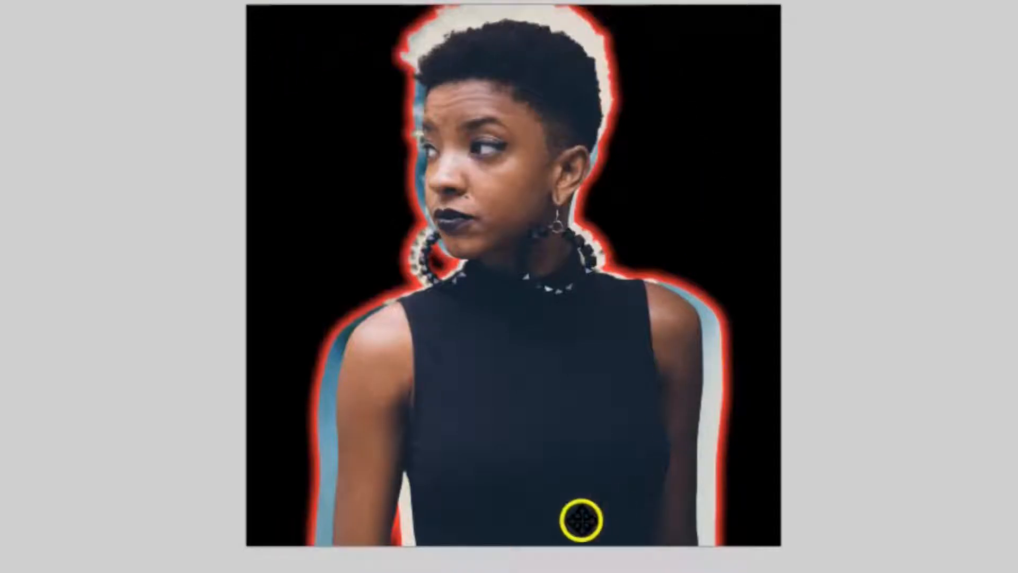
pyautogui.moveTo(577, 520); pyautogui.dragTo(490, 157)
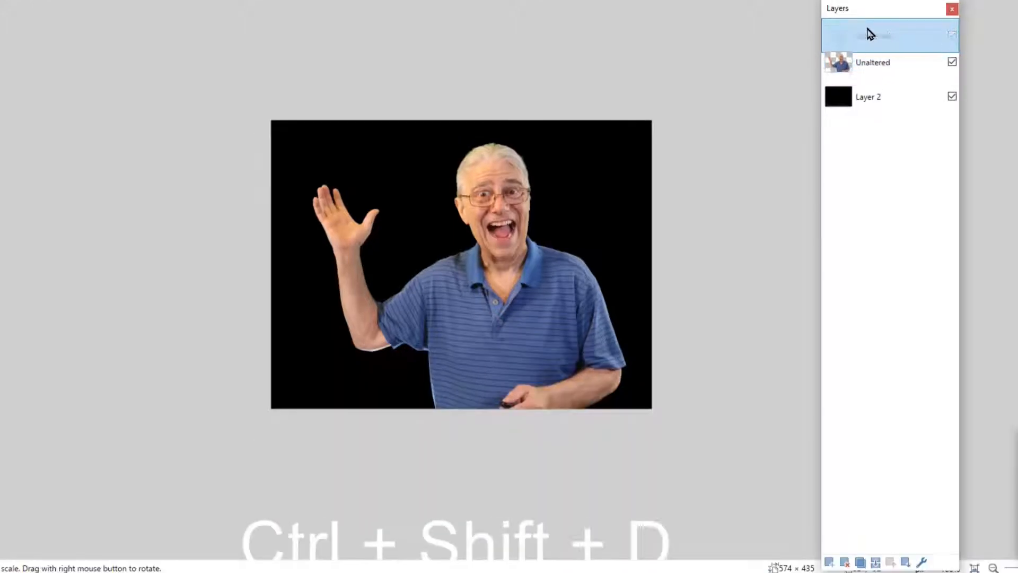
# Step: Duplicate the man's photo layer and invert the colours of the lower copy via Adjustments
pyautogui.press('Ctrl+Shift+D')
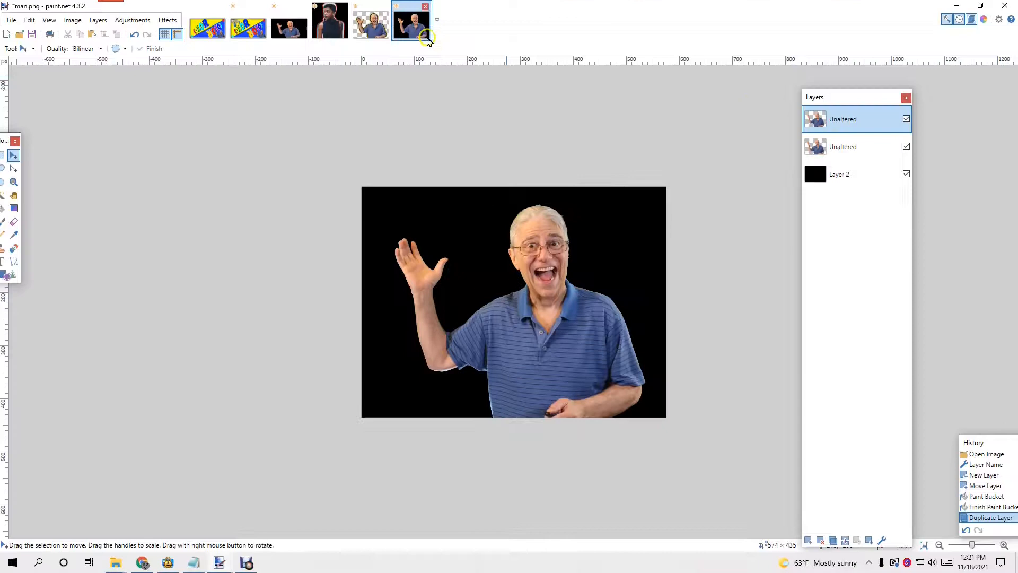
pyautogui.click(132, 19)
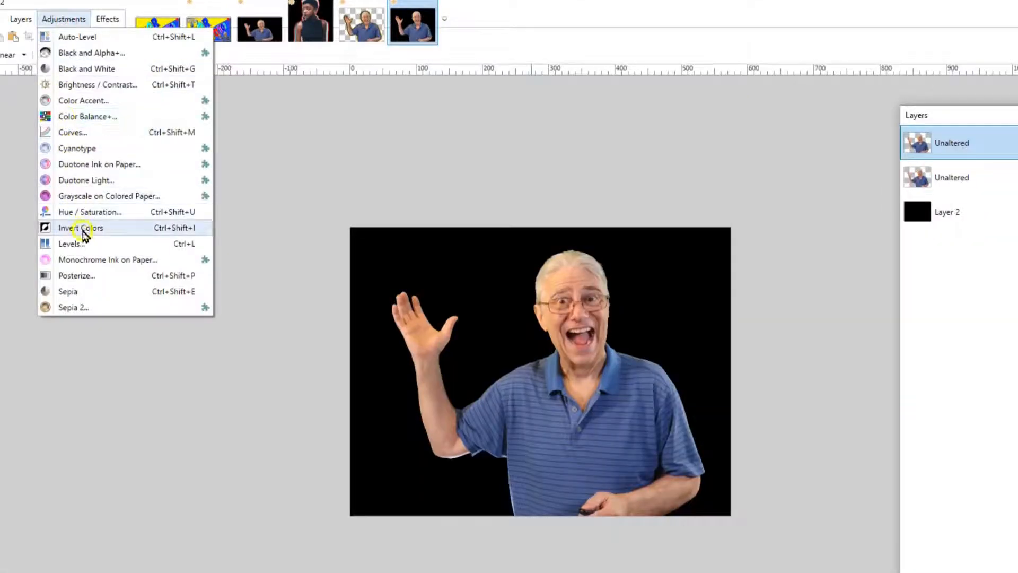
pyautogui.click(80, 228)
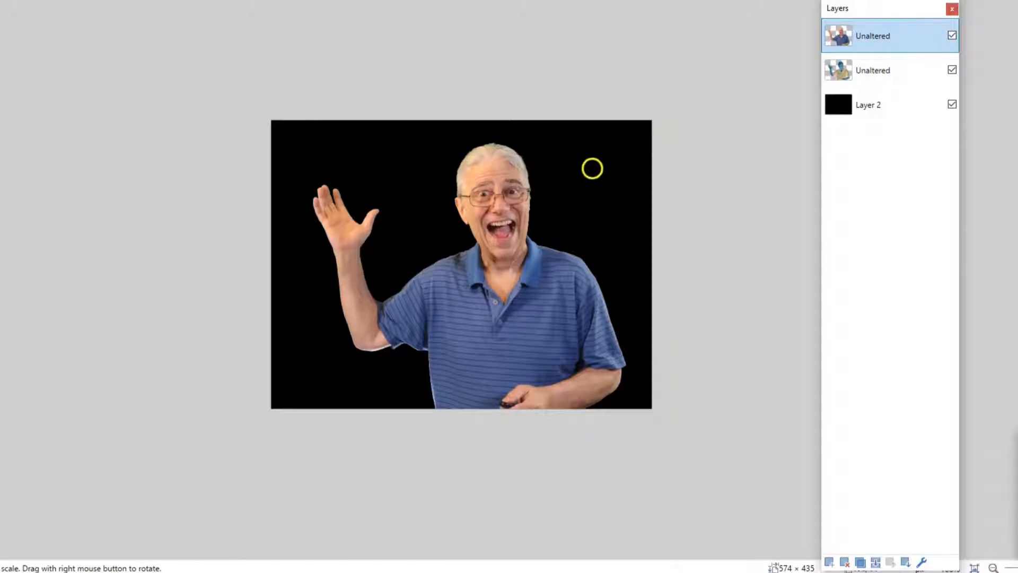
pyautogui.click(873, 70)
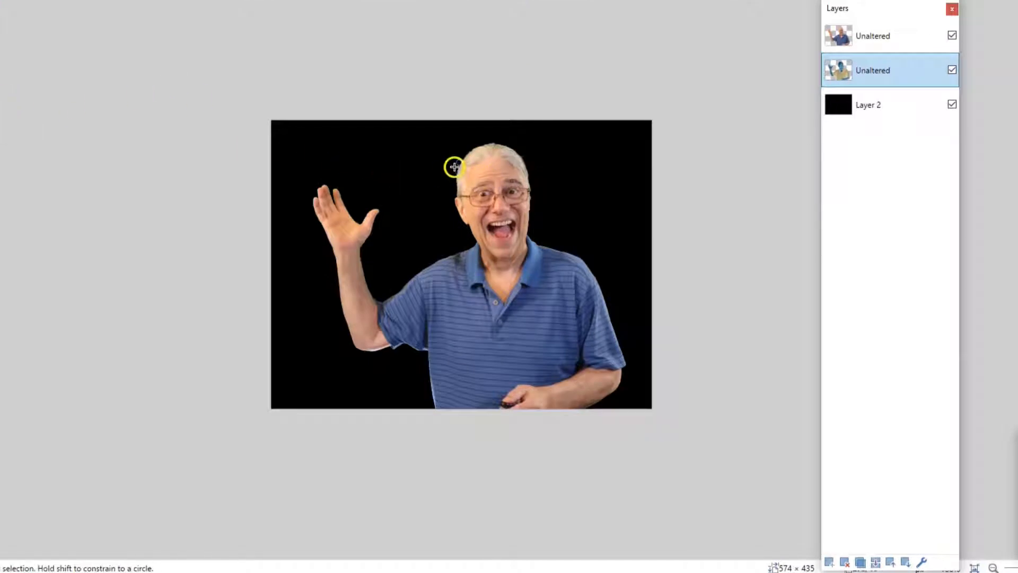
# Step: Ellipse-select the man's head on the inverted layer and paste it onto a new layer
pyautogui.moveTo(455, 167); pyautogui.dragTo(535, 256)
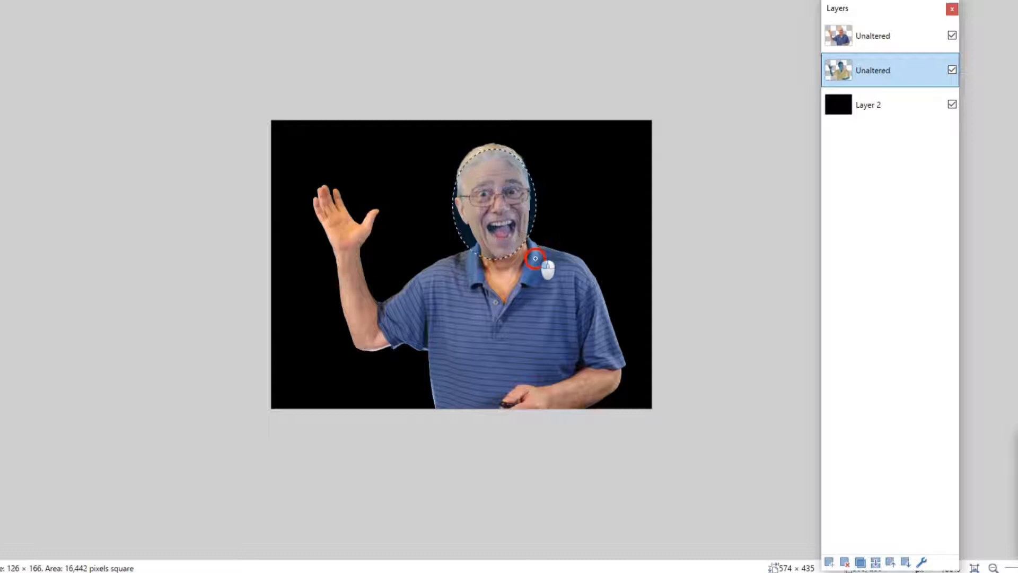
pyautogui.moveTo(534, 256); pyautogui.dragTo(540, 265)
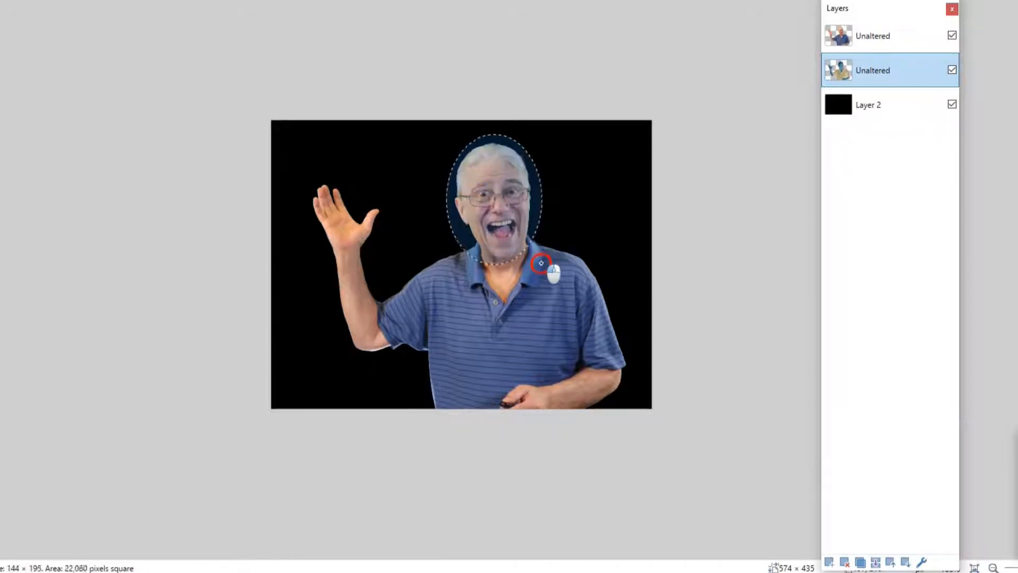
pyautogui.press('ctrl')
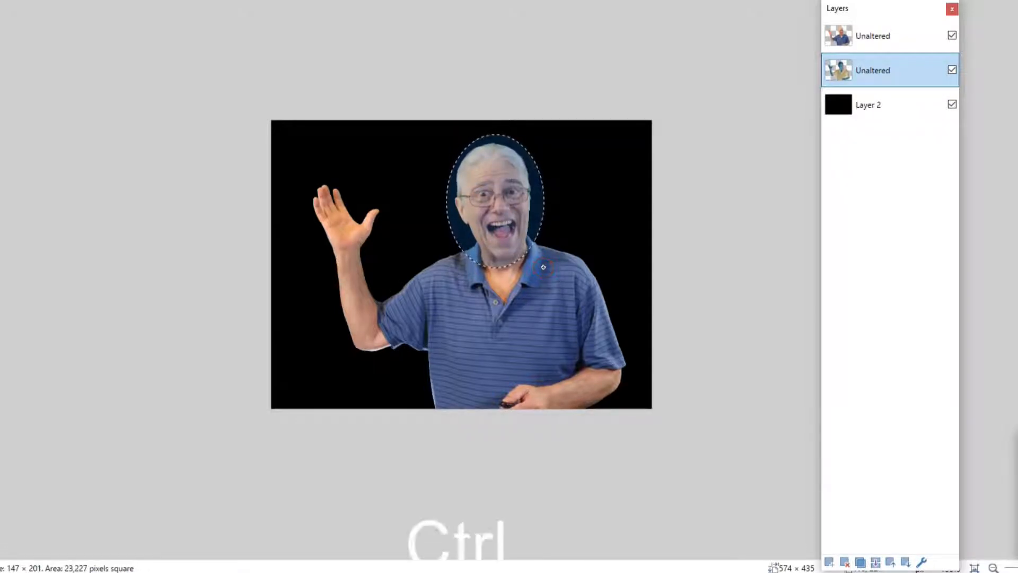
pyautogui.press('ctrl+c')
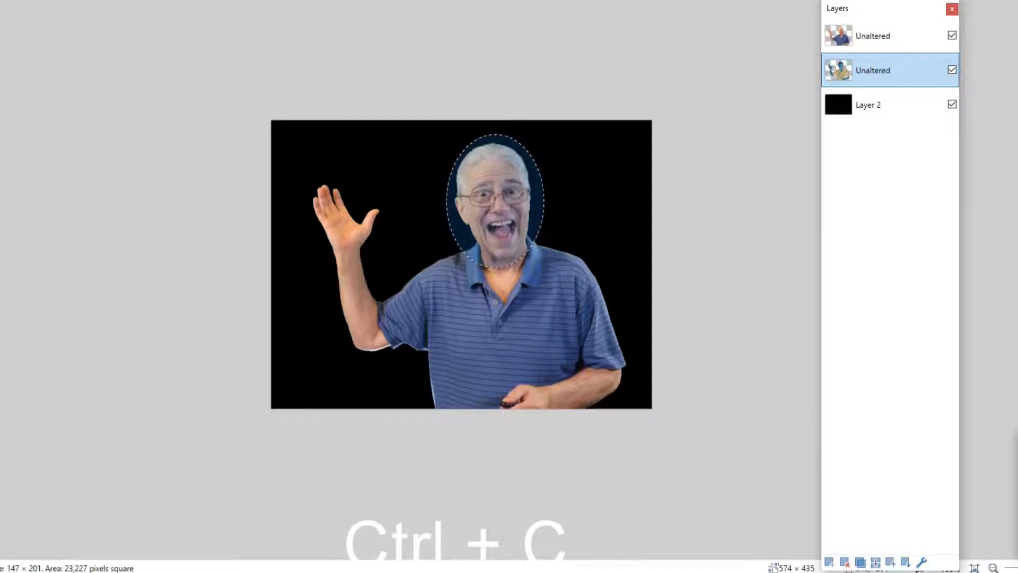
pyautogui.press('ctrl+c')
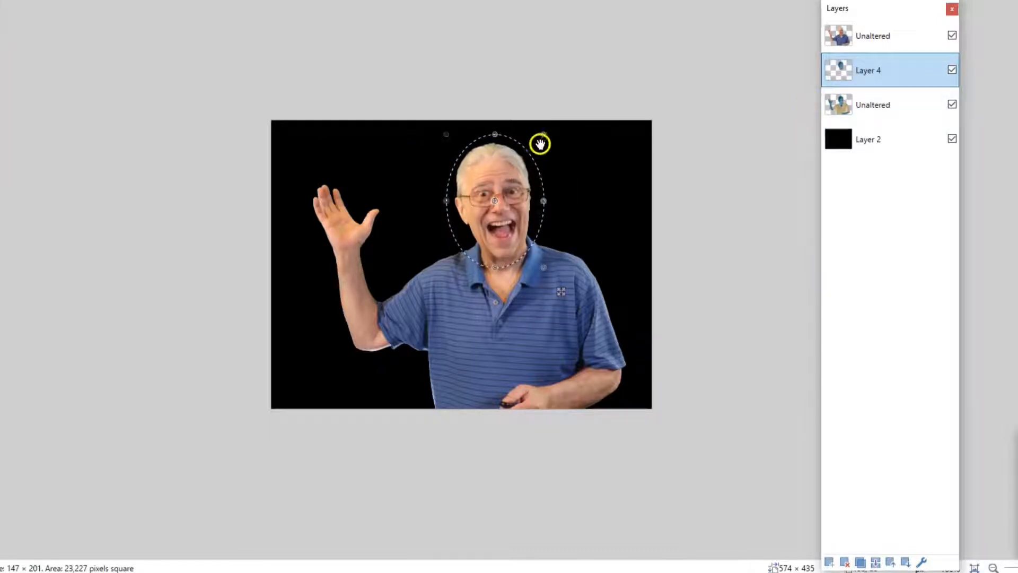
# Step: Scale the pasted inverted head up into a blue ghostly halo around his head
pyautogui.moveTo(540, 143); pyautogui.dragTo(557, 128)
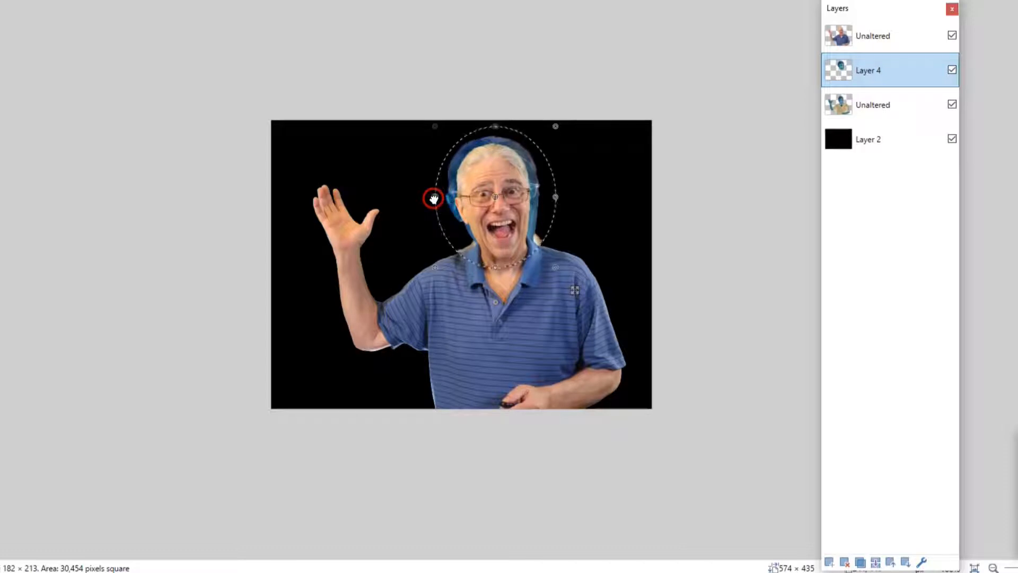
pyautogui.moveTo(432, 198); pyautogui.dragTo(428, 198)
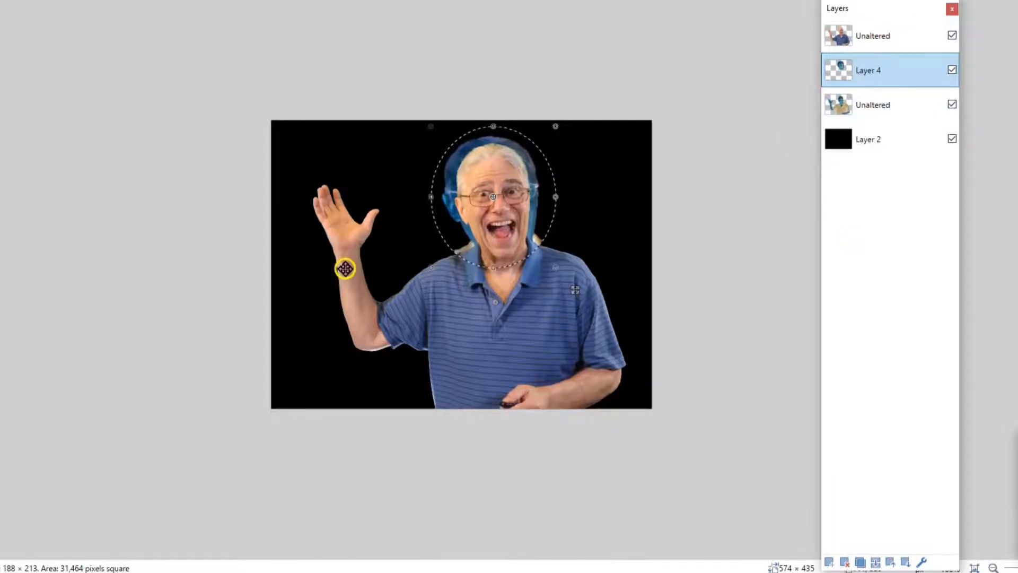
pyautogui.moveTo(344, 268); pyautogui.dragTo(169, 252)
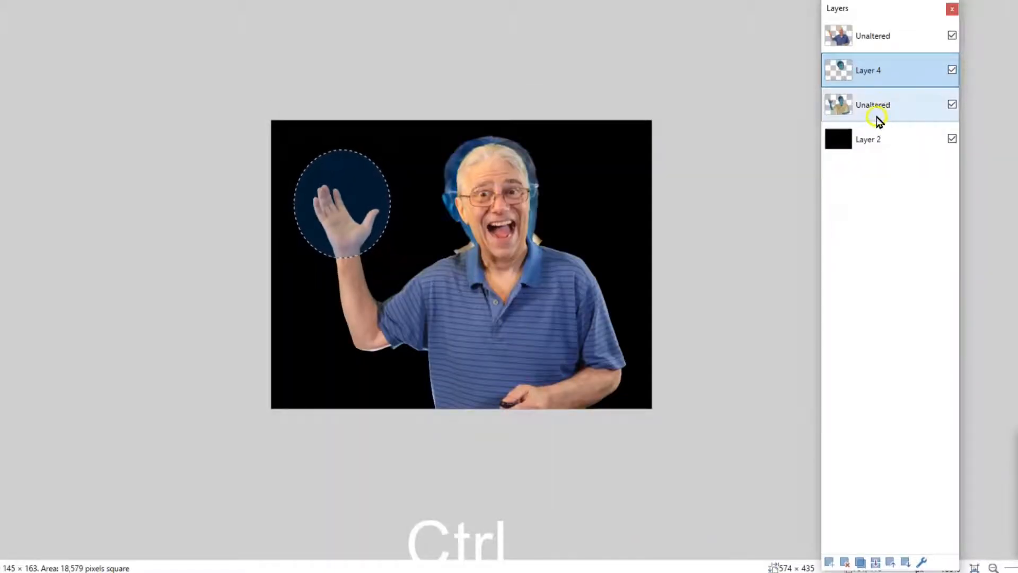
# Step: Copy the raised hand from the inverted layer and enlarge it into a blue halo on a new layer
pyautogui.click(873, 105)
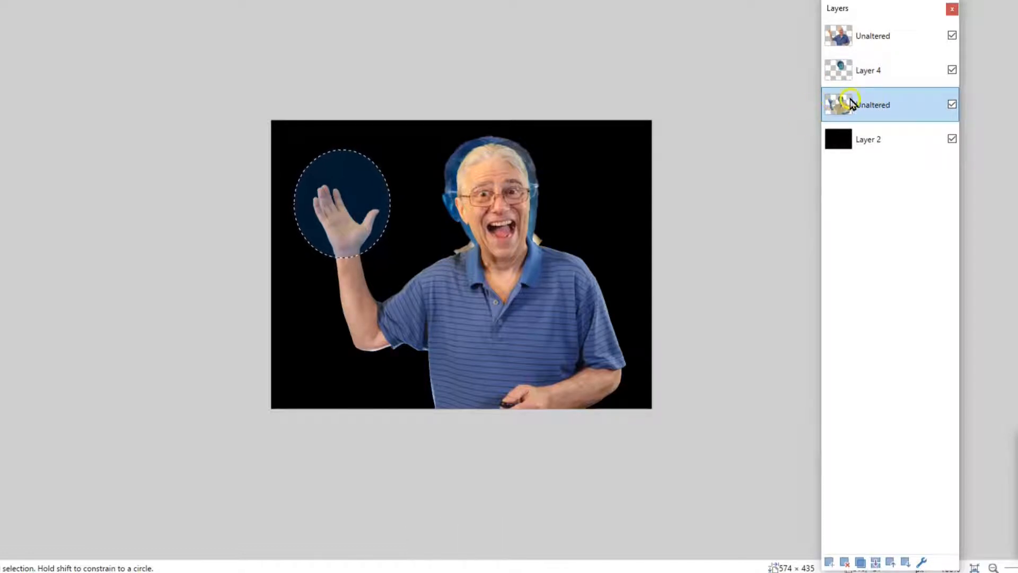
pyautogui.press('ctrl')
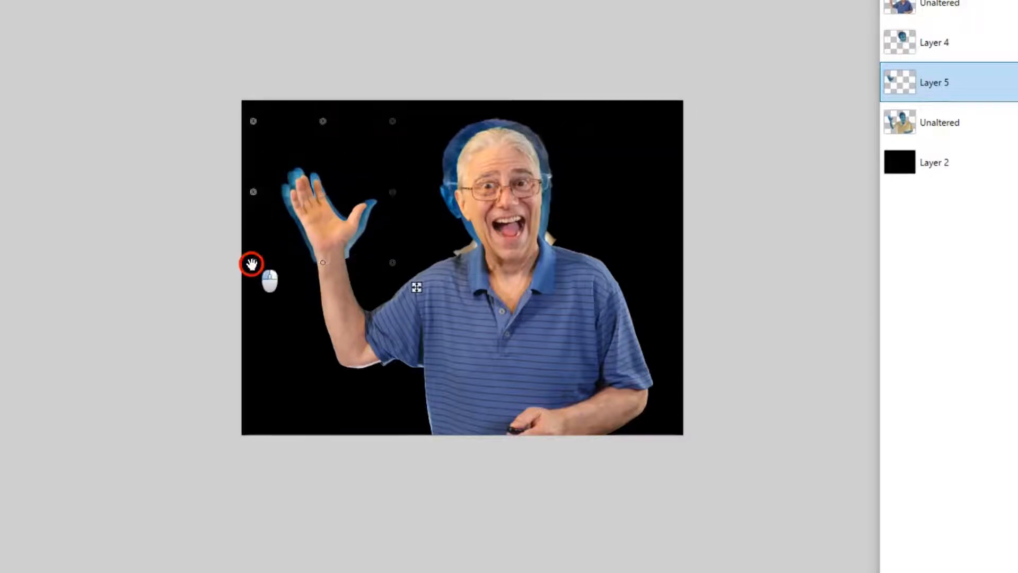
pyautogui.click(939, 122)
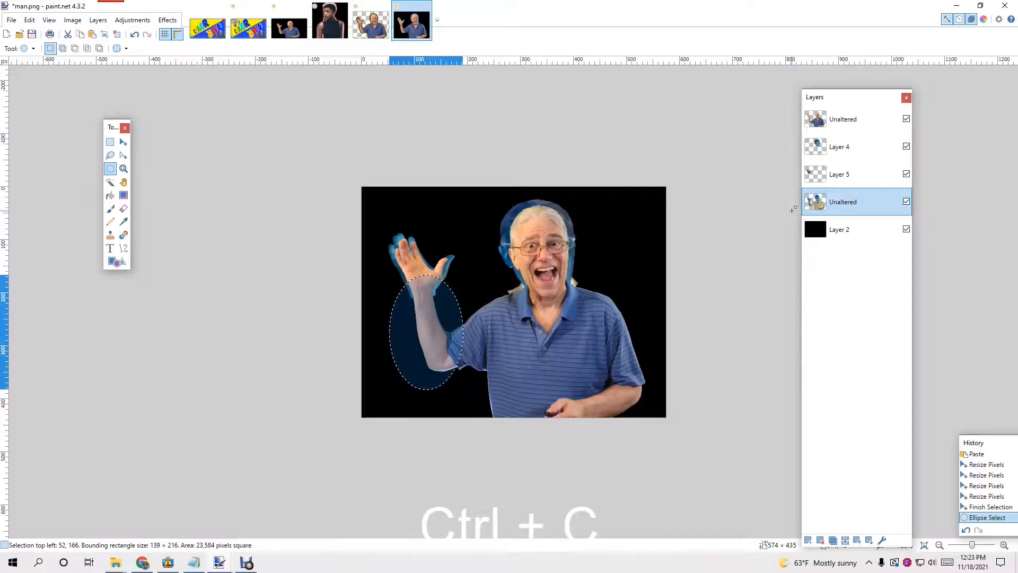
# Step: Paste the copied forearm onto a new layer and enlarge it to line up with the hand halo
pyautogui.press('ctrl+shift+v')
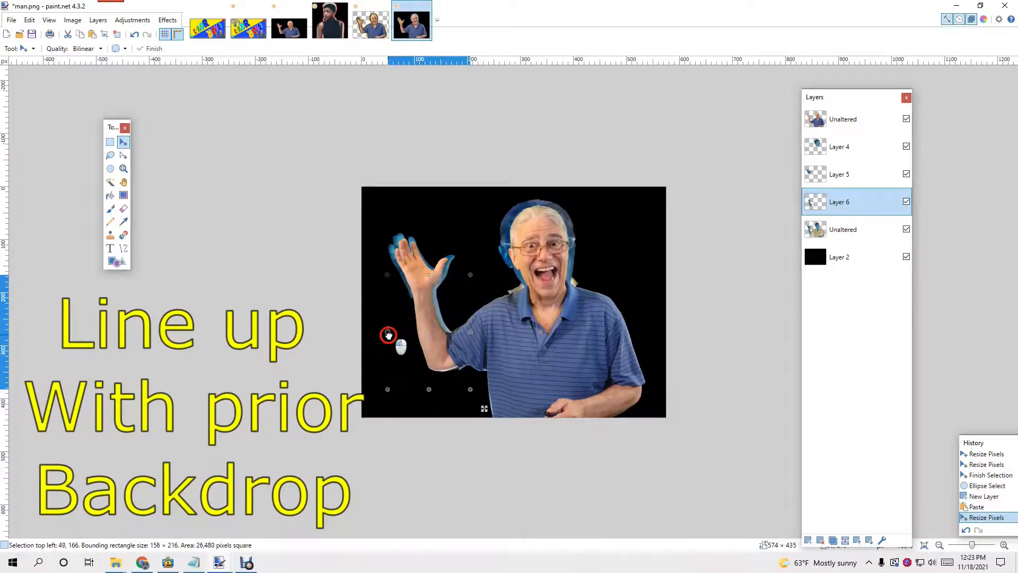
pyautogui.moveTo(388, 336); pyautogui.dragTo(472, 289)
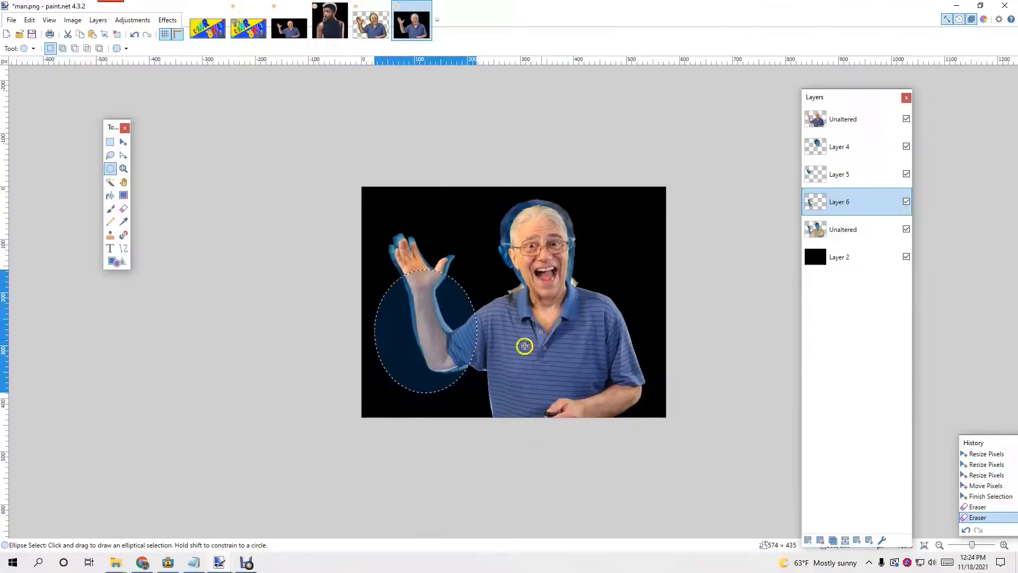
# Step: Ellipse-select the man's torso on the inverted layer and paste it onto a new layer
pyautogui.click(843, 229)
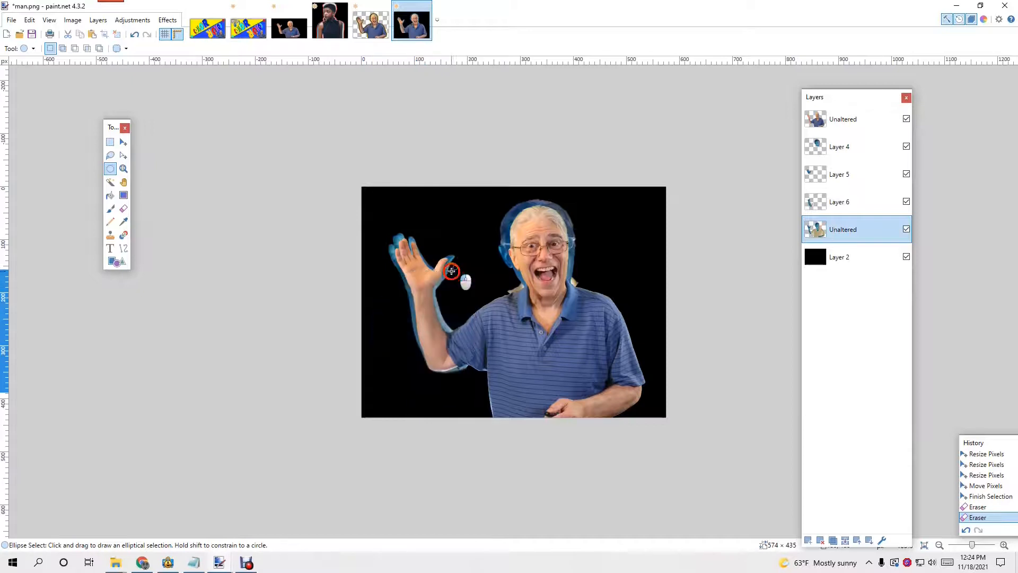
pyautogui.moveTo(452, 270); pyautogui.dragTo(643, 379)
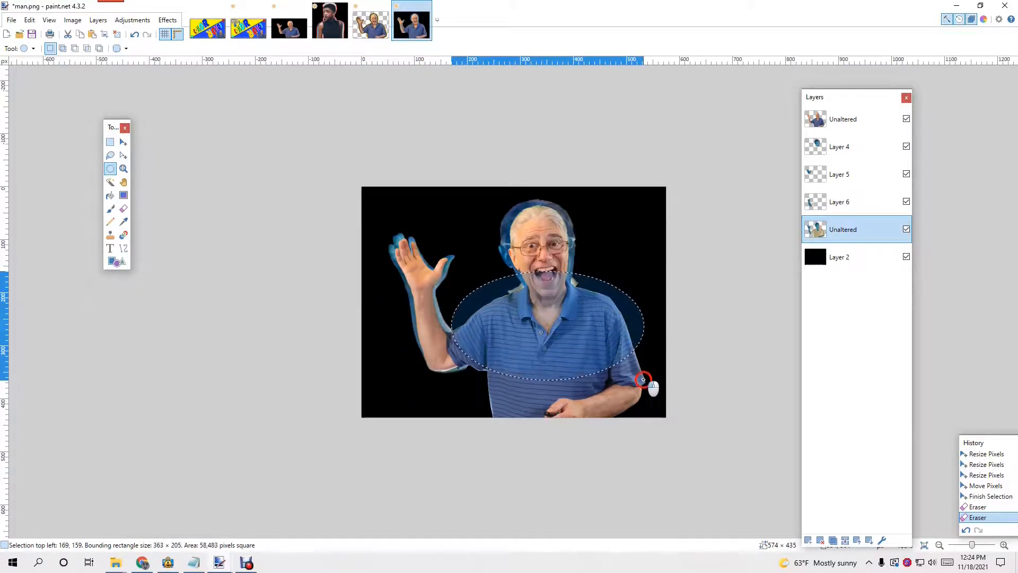
pyautogui.press('ctrl+c')
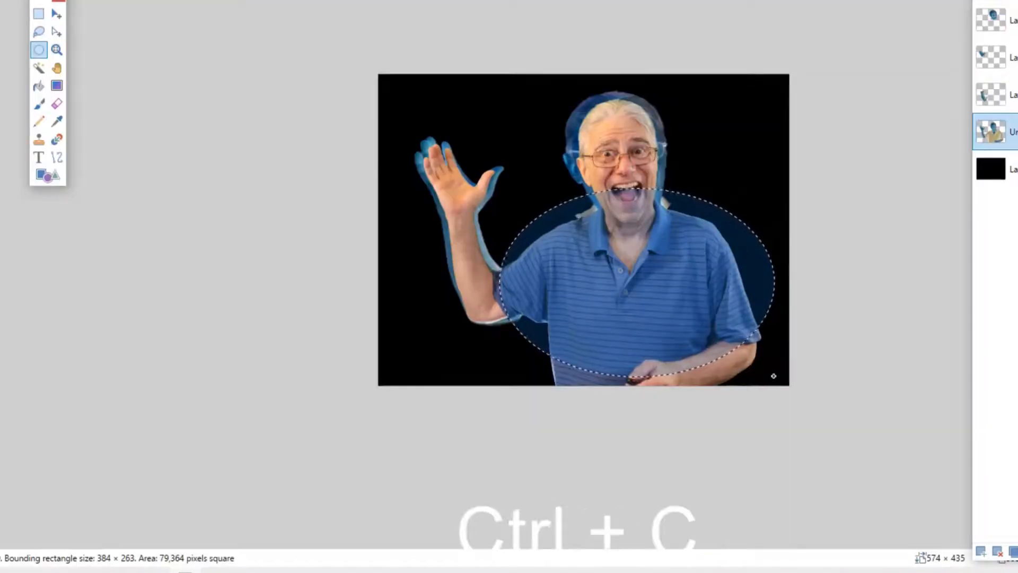
pyautogui.press('ctrl+shift+v')
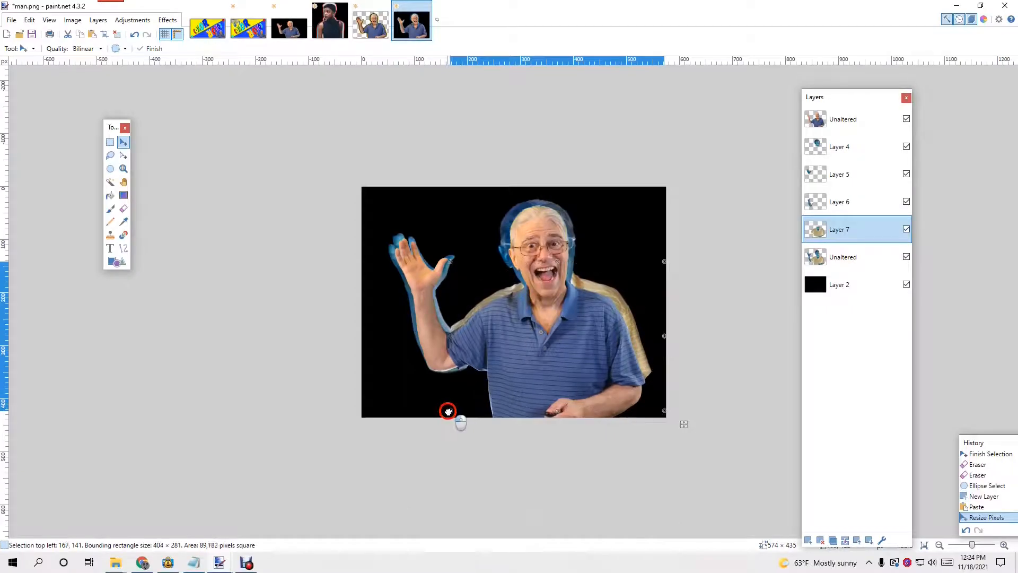
# Step: Stretch the pasted ghost copy to trail along his torso and lower body
pyautogui.moveTo(448, 411); pyautogui.dragTo(444, 424)
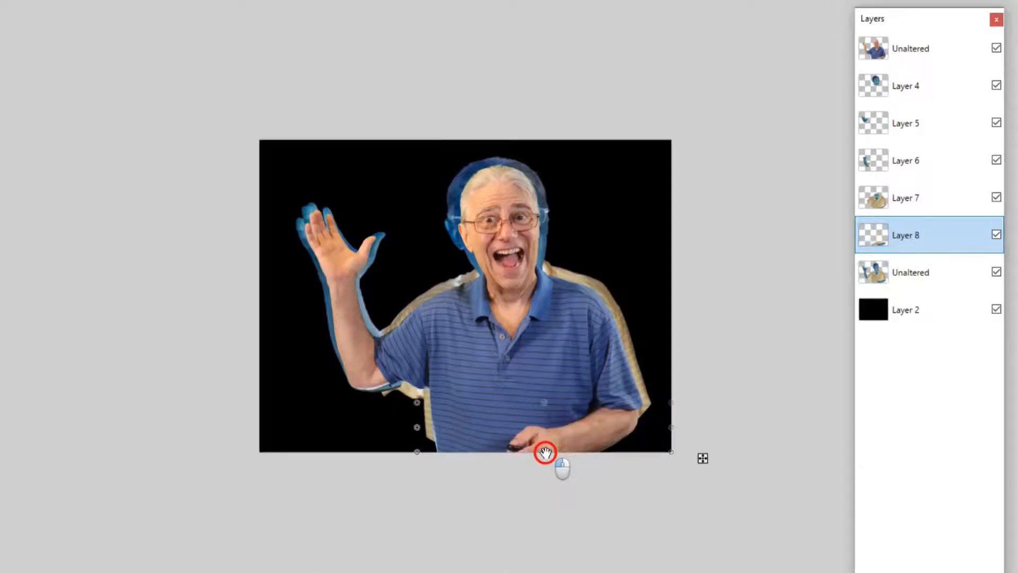
pyautogui.moveTo(544, 453); pyautogui.dragTo(544, 468)
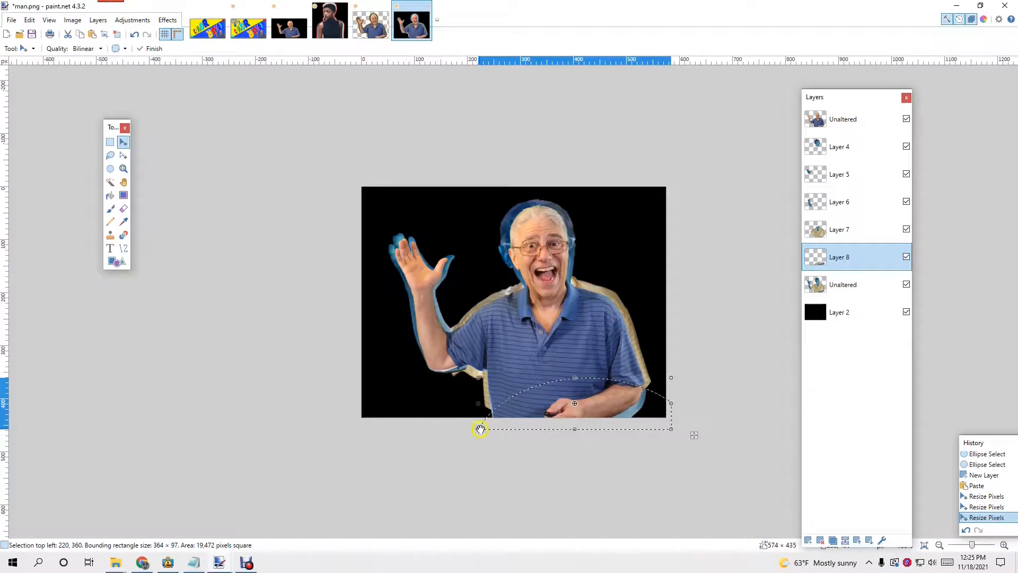
pyautogui.moveTo(480, 428); pyautogui.dragTo(469, 426)
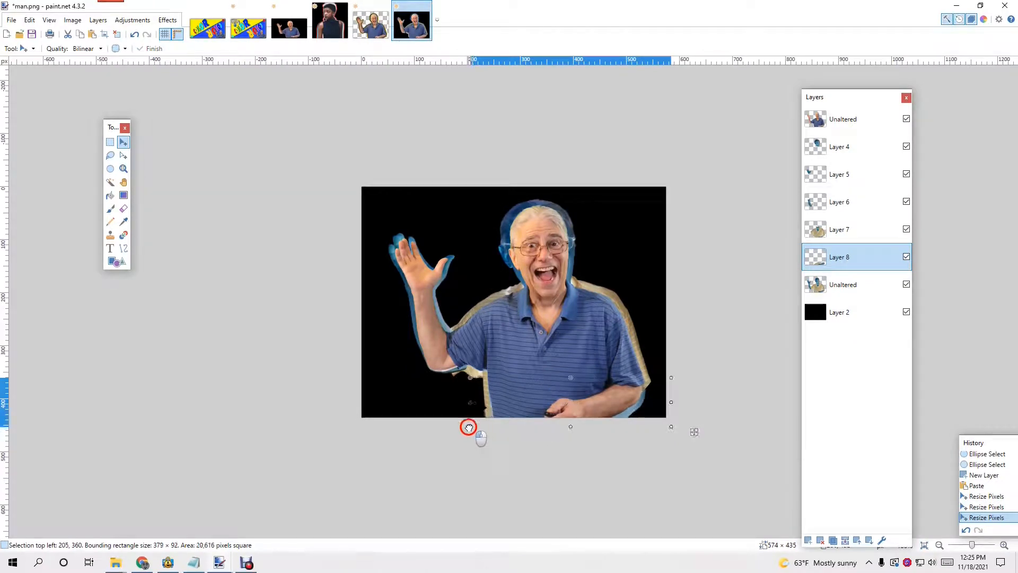
pyautogui.moveTo(468, 427); pyautogui.dragTo(468, 422)
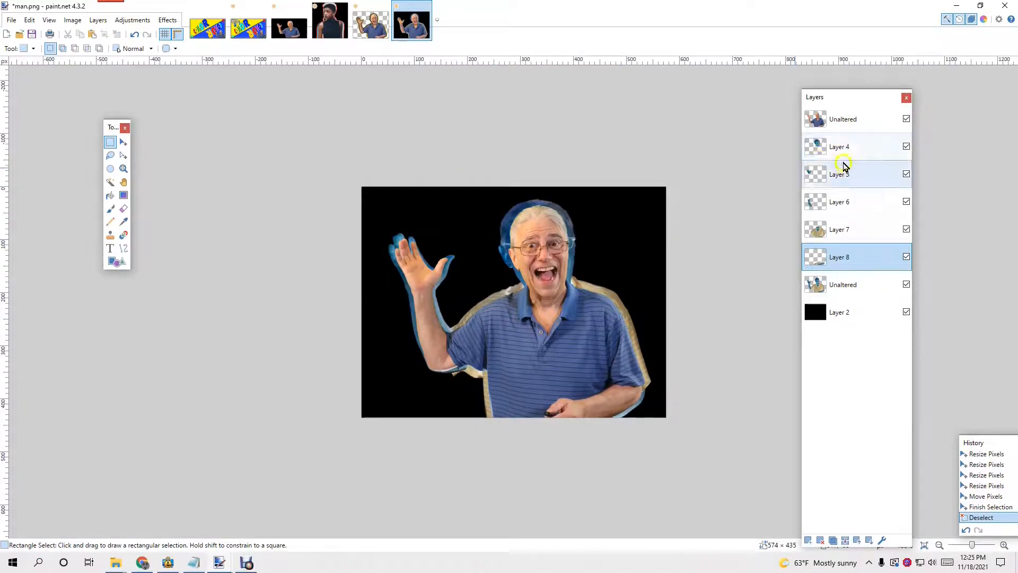
# Step: Merge the ghost halo layers down into one layer named Altered
pyautogui.click(839, 146)
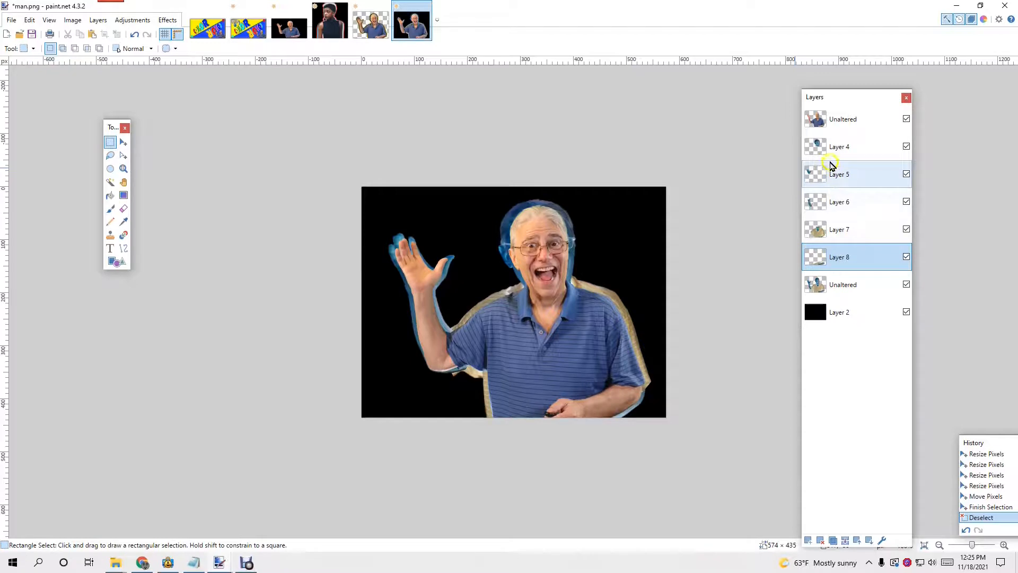
pyautogui.click(840, 147)
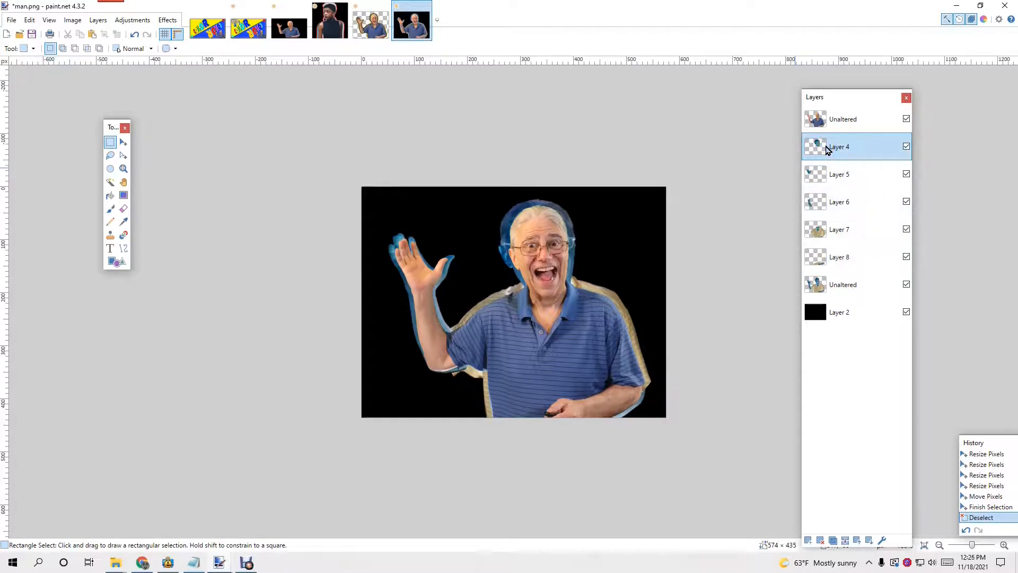
pyautogui.press('ctrl+m')
pyautogui.write('Altered')
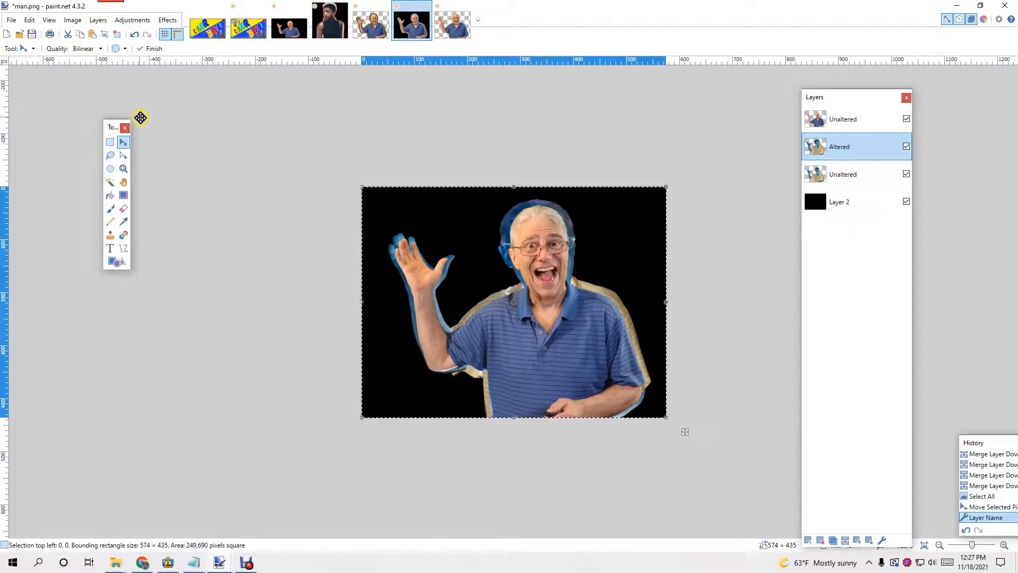
pyautogui.click(168, 19)
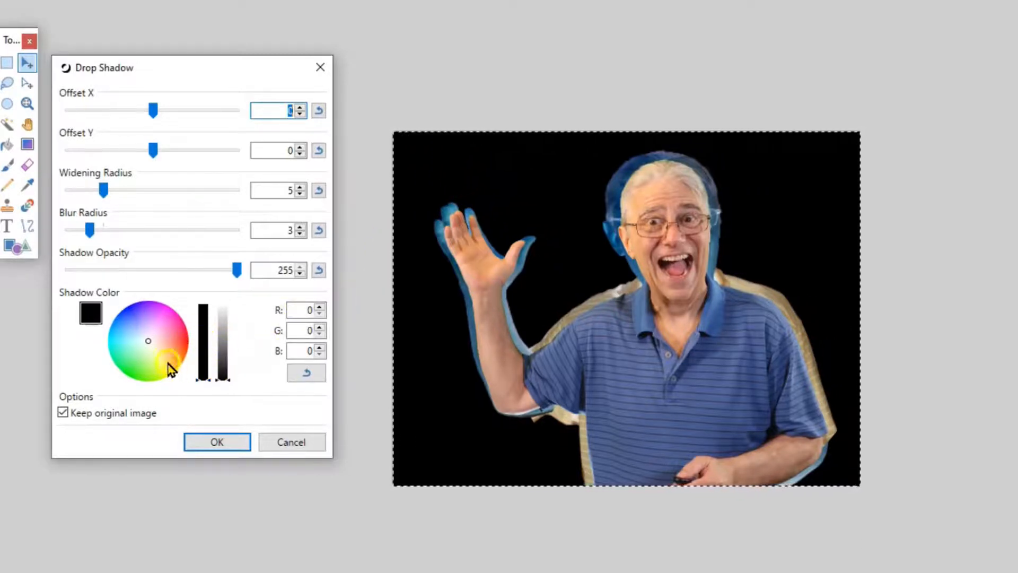
pyautogui.click(166, 380)
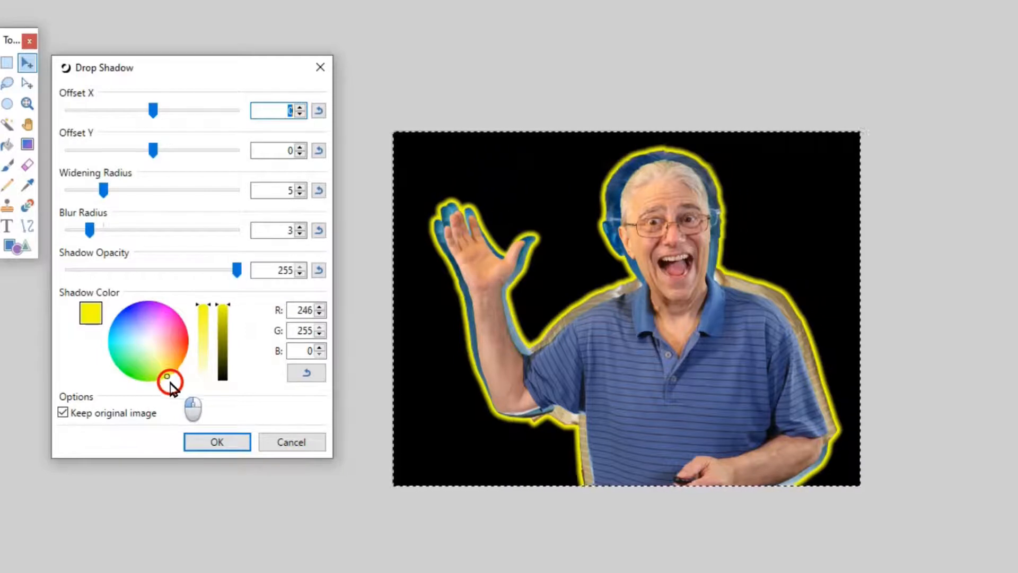
pyautogui.click(135, 394)
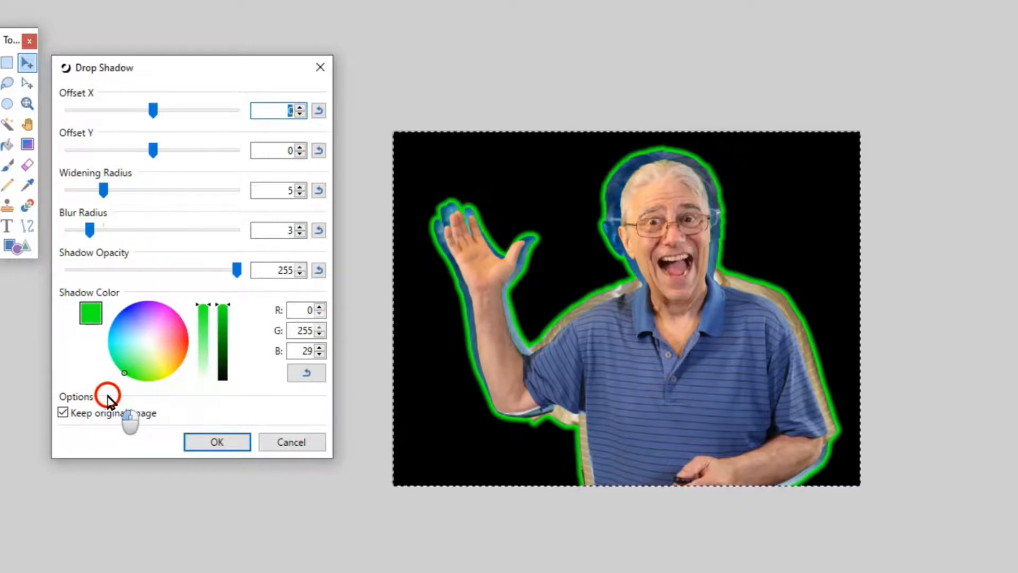
pyautogui.click(117, 321)
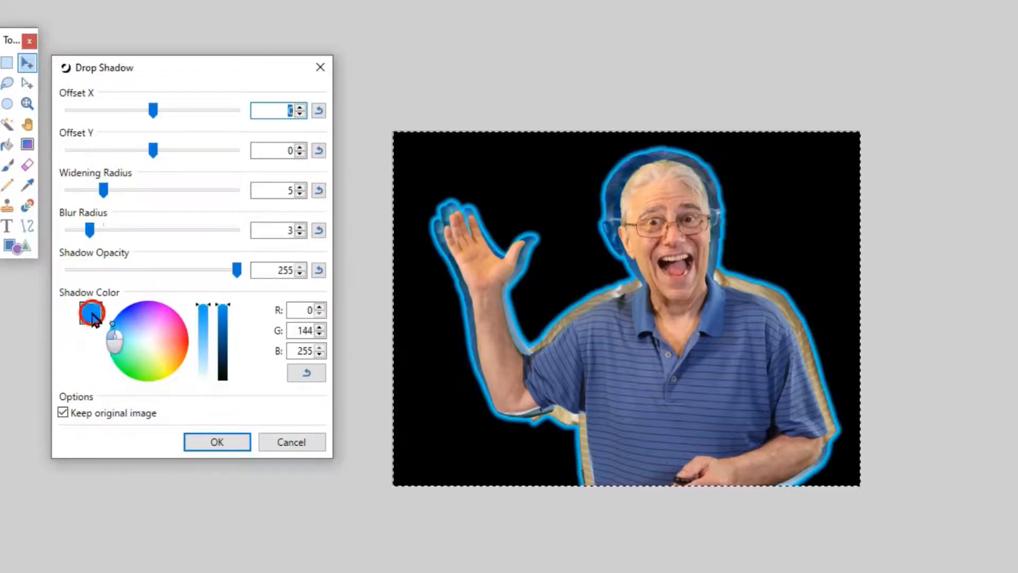
pyautogui.click(160, 305)
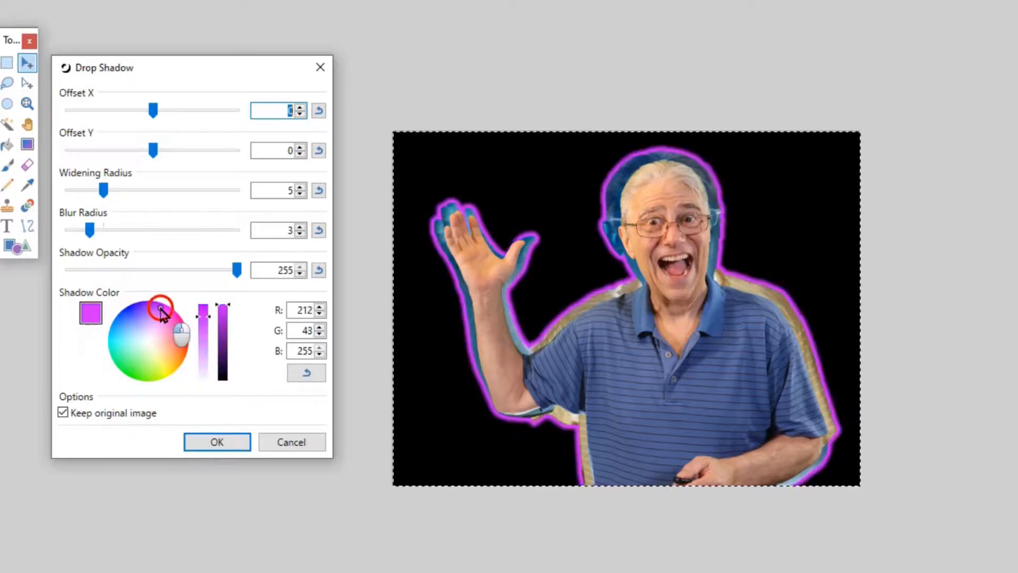
pyautogui.click(189, 327)
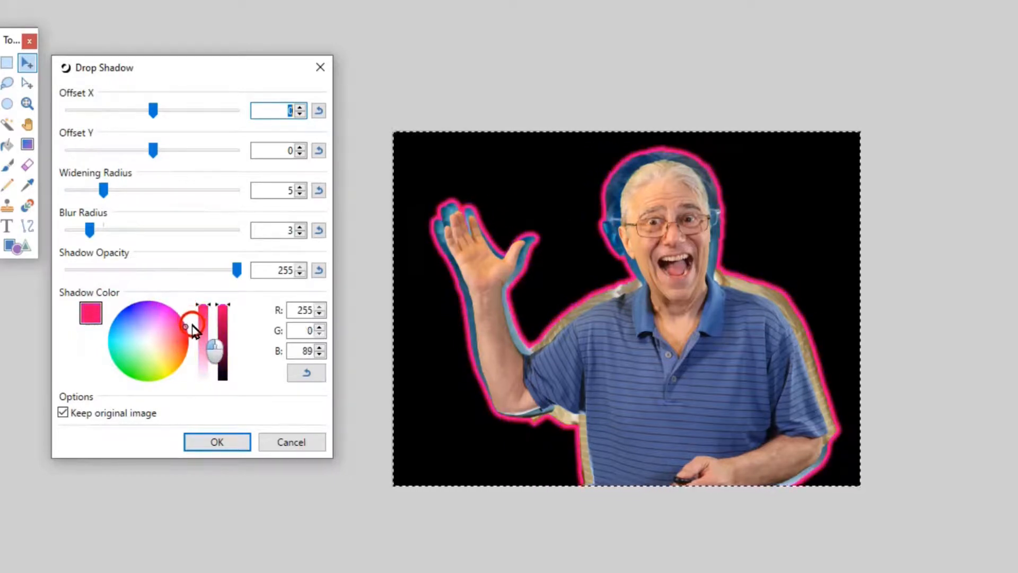
pyautogui.moveTo(185, 324); pyautogui.dragTo(195, 348)
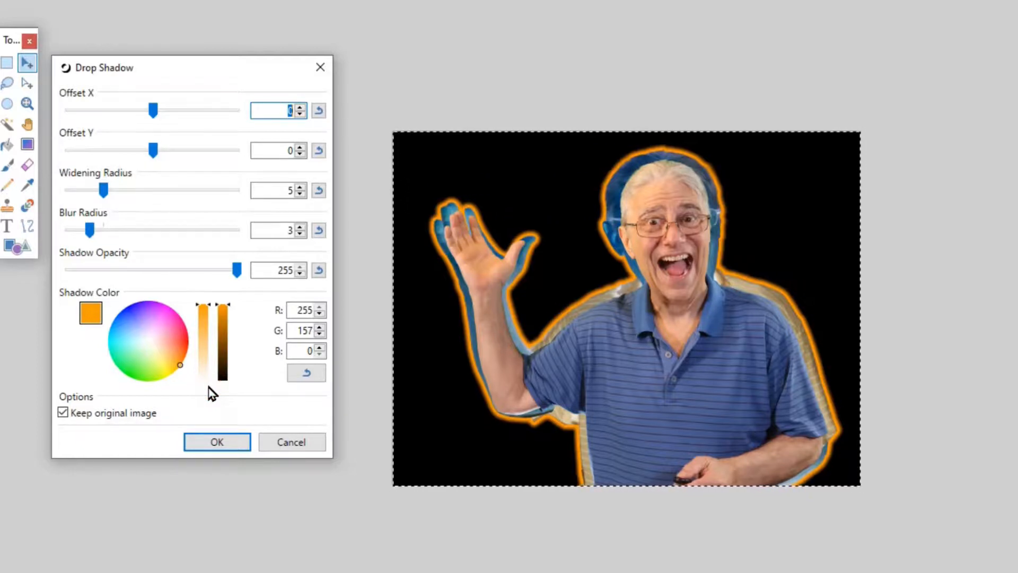
pyautogui.moveTo(971, 175)
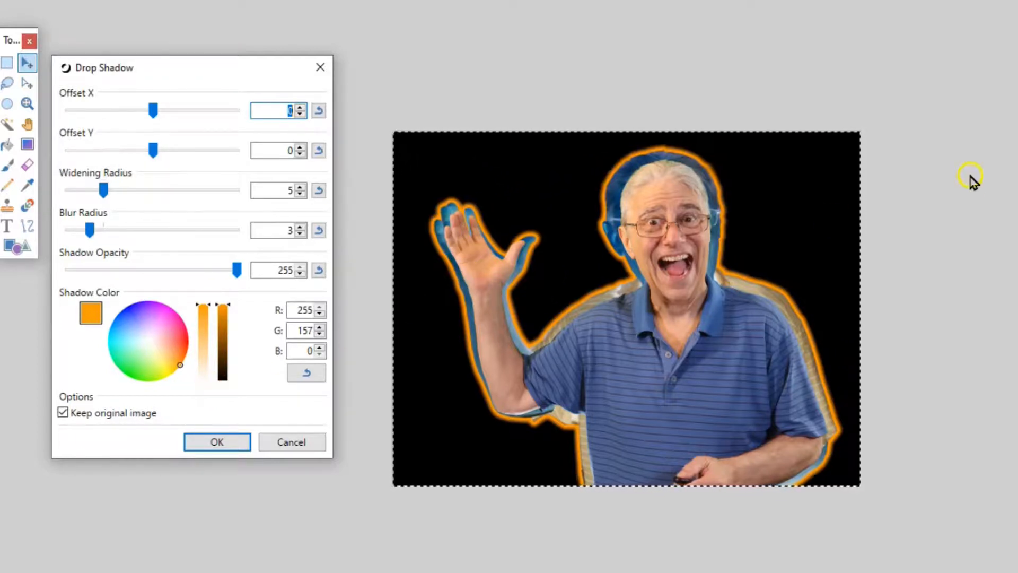
pyautogui.click(216, 441)
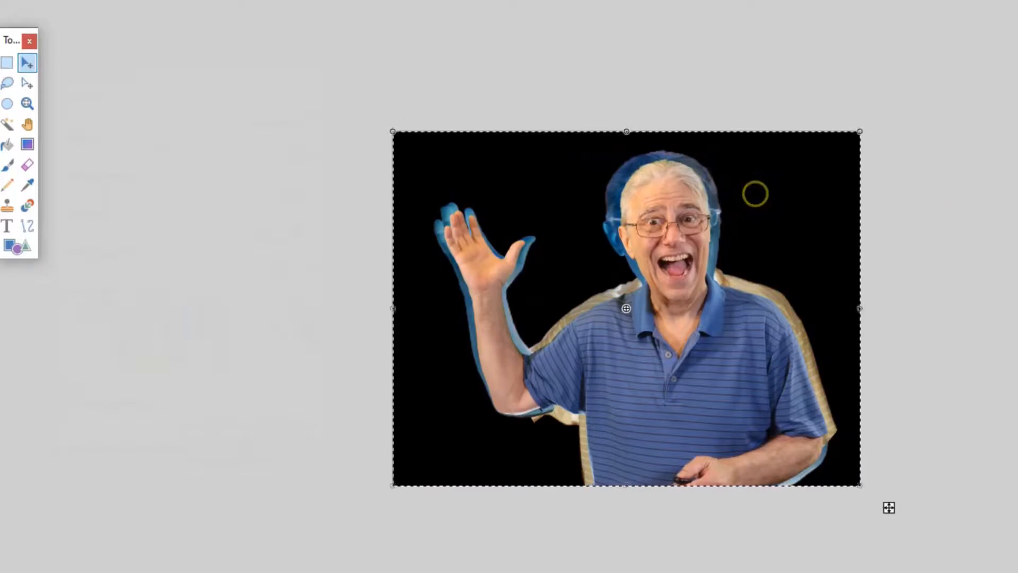
# Step: Apply an orange (R255 G97 B0) drop shadow outlining the man's whole silhouette
pyautogui.click(116, 1)
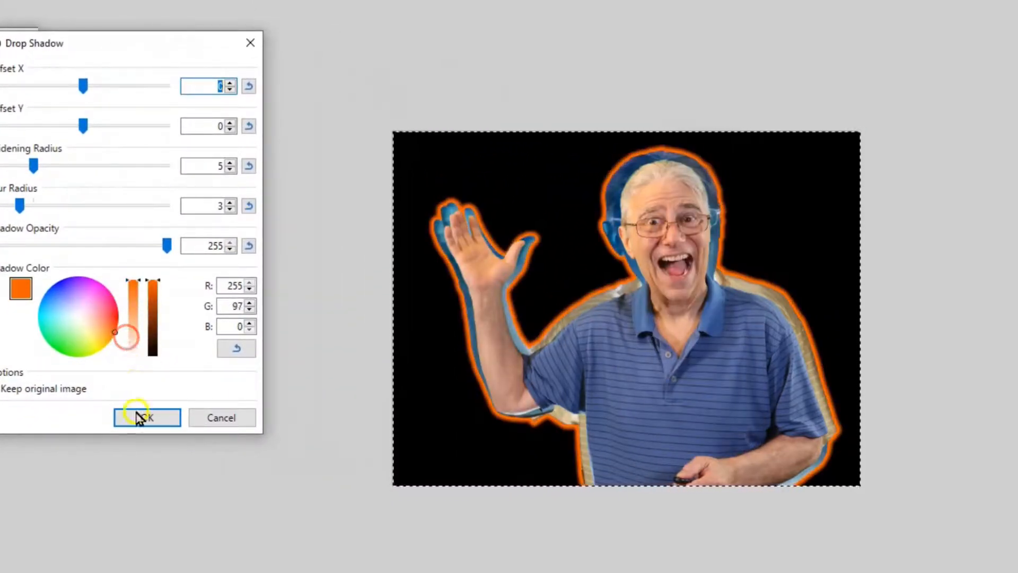
pyautogui.click(147, 418)
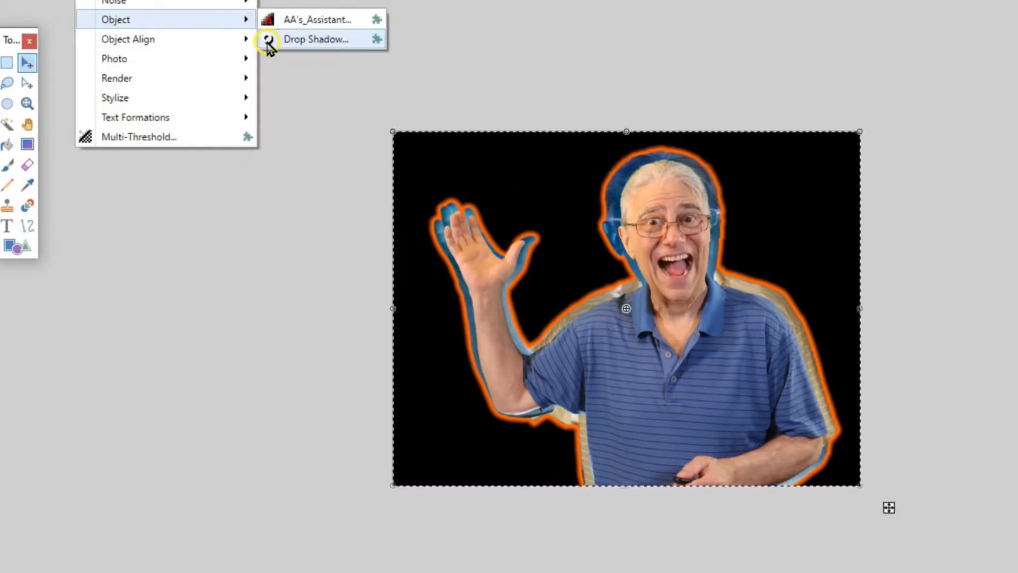
# Step: Apply the orange drop shadow a second time with an adjusted shade for a thicker glow
pyautogui.click(316, 39)
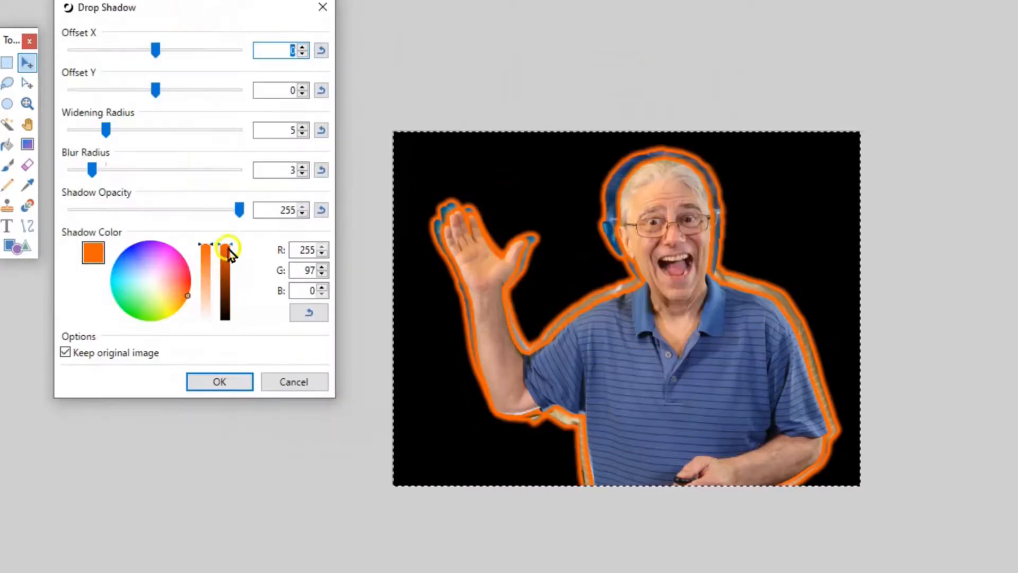
pyautogui.click(220, 381)
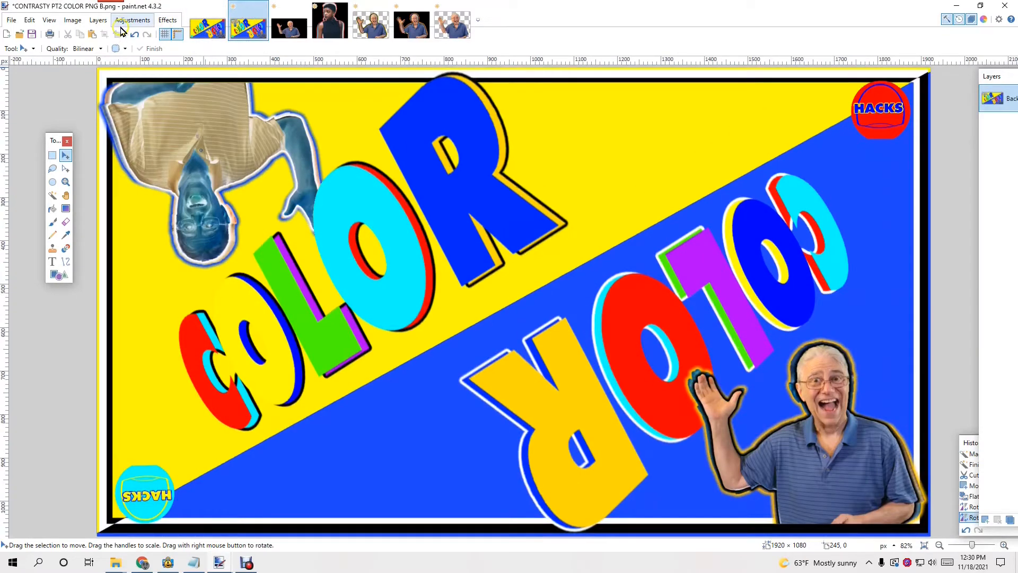
# Step: Rotate the whole COLOR thumbnail image 180° so the inverted man sits upright at the bottom
pyautogui.click(72, 19)
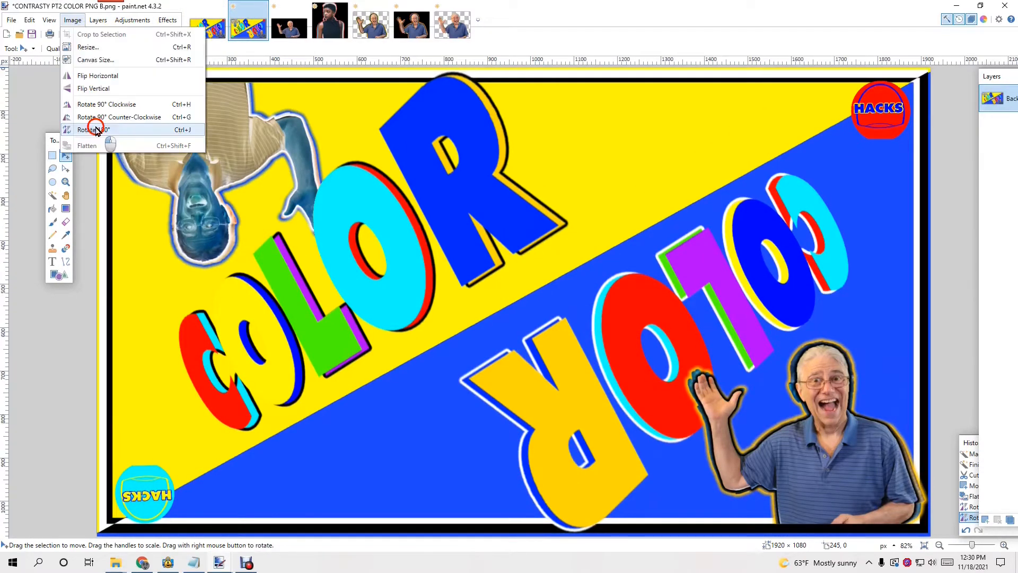
pyautogui.click(93, 130)
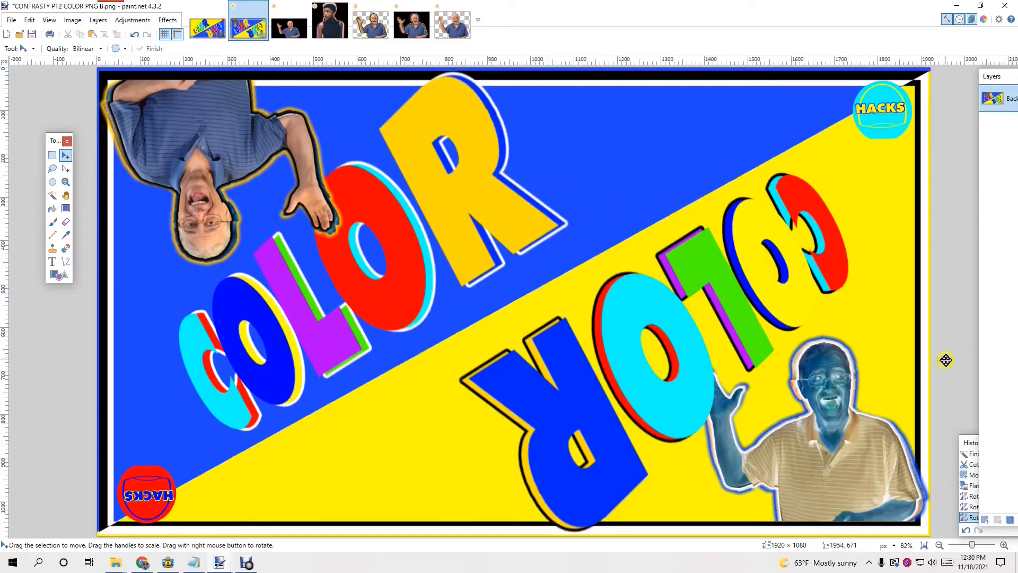
pyautogui.moveTo(287, 175)
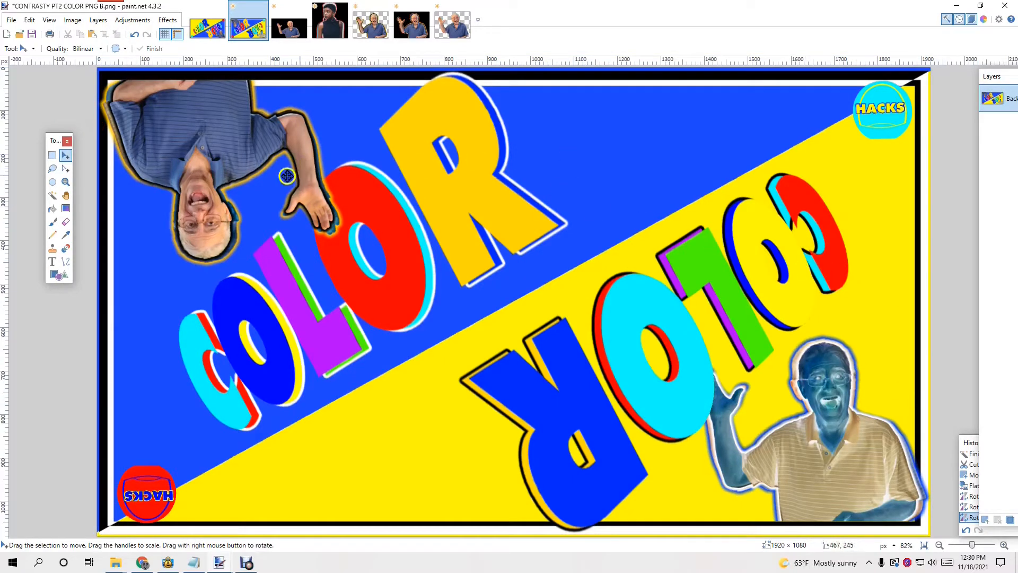